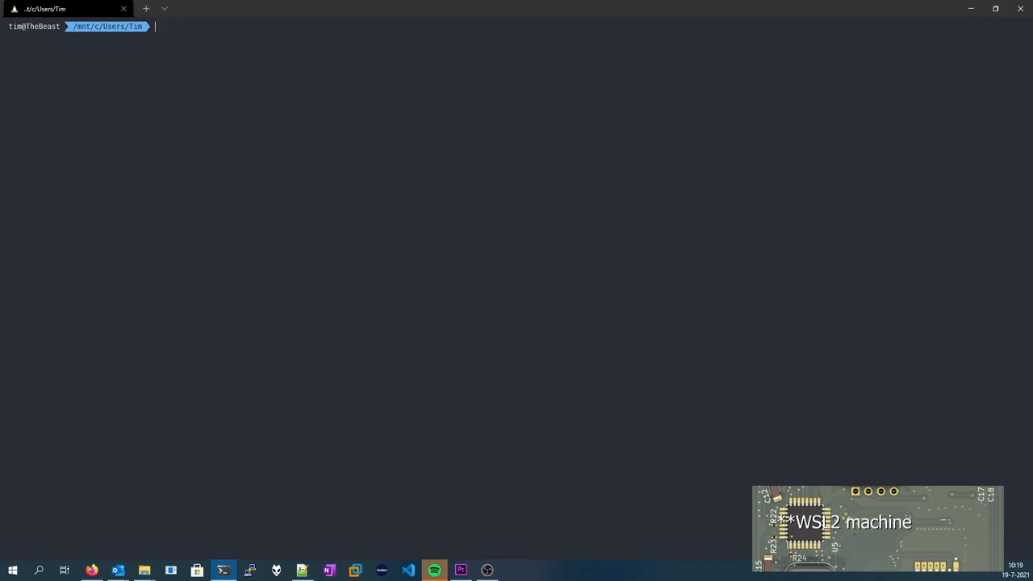
pyautogui.write('cd ~')
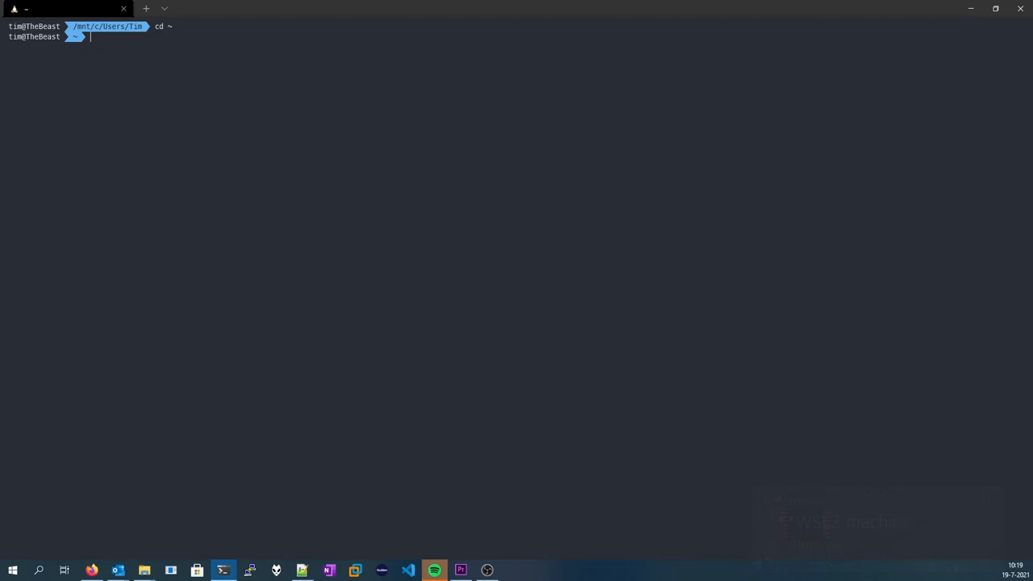
pyautogui.write('git clone https://gitlab.com/timkoers/ebit-ebaz4205-linux-5.8.git')
pyautogui.write('cd ebit-ebaz4205-linux-5.8')
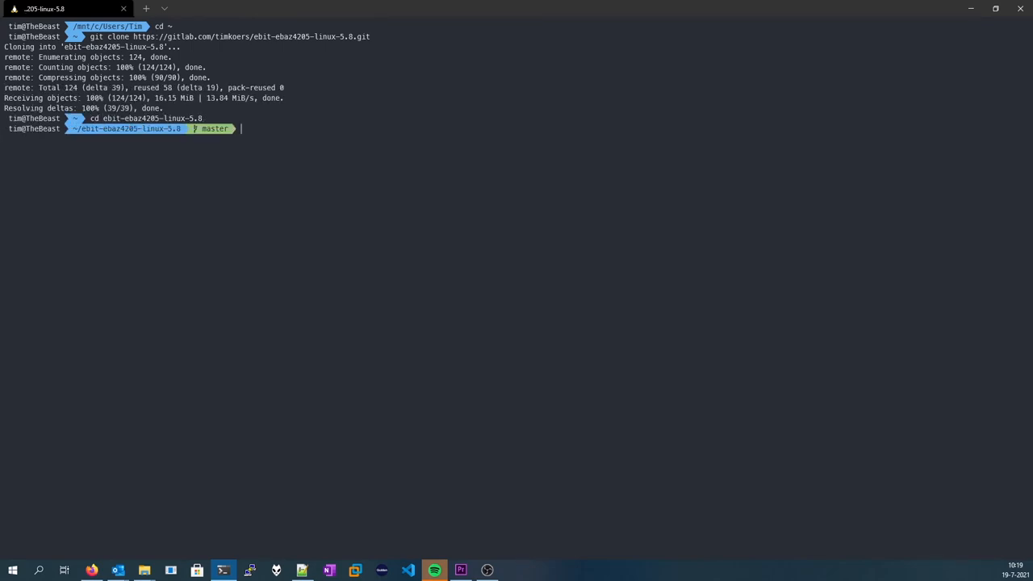
pyautogui.write('ls')
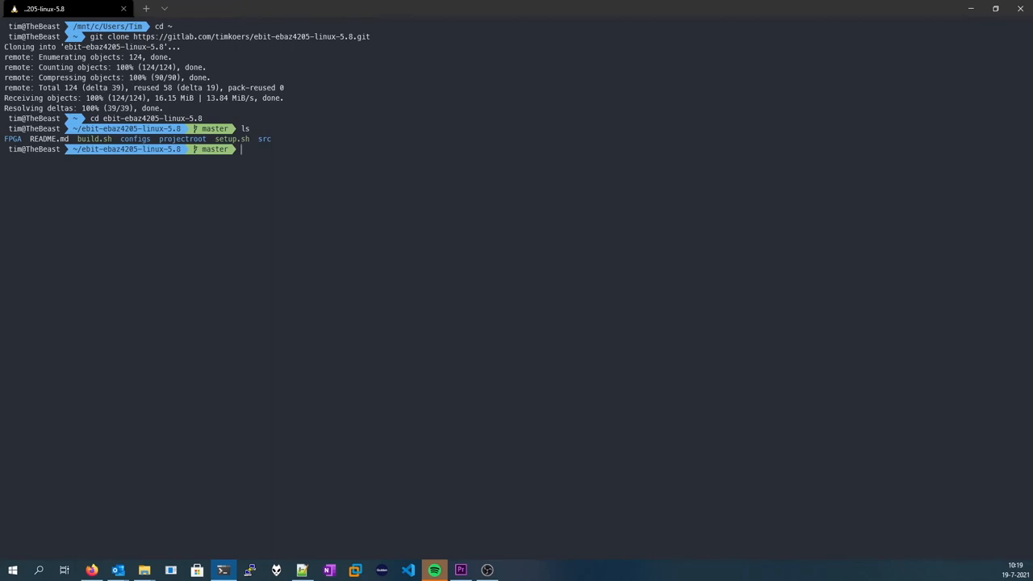
pyautogui.write('chmod +x setup.sh')
pyautogui.write('chmod +x build.sh')
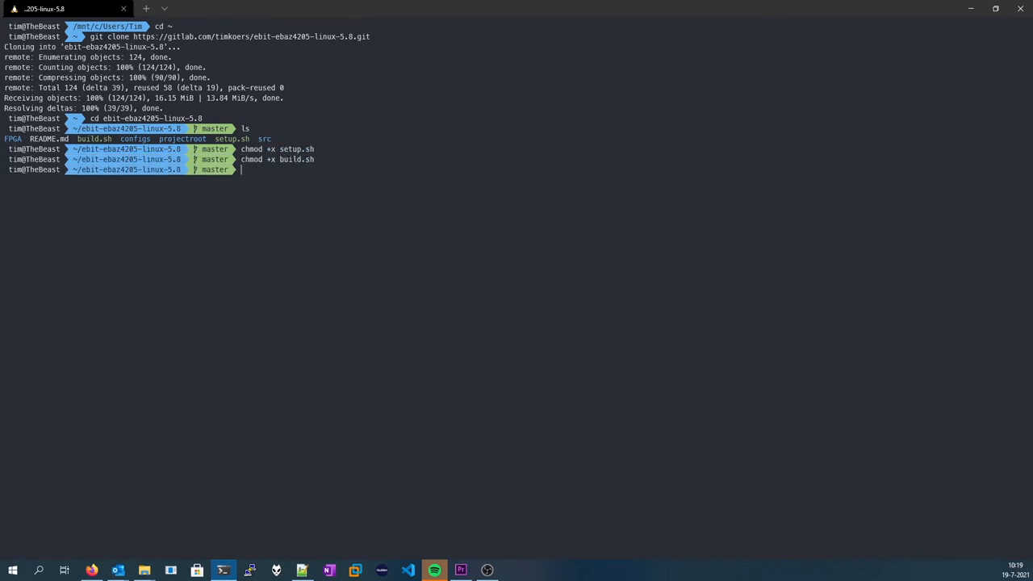
pyautogui.write('./setup.sh')
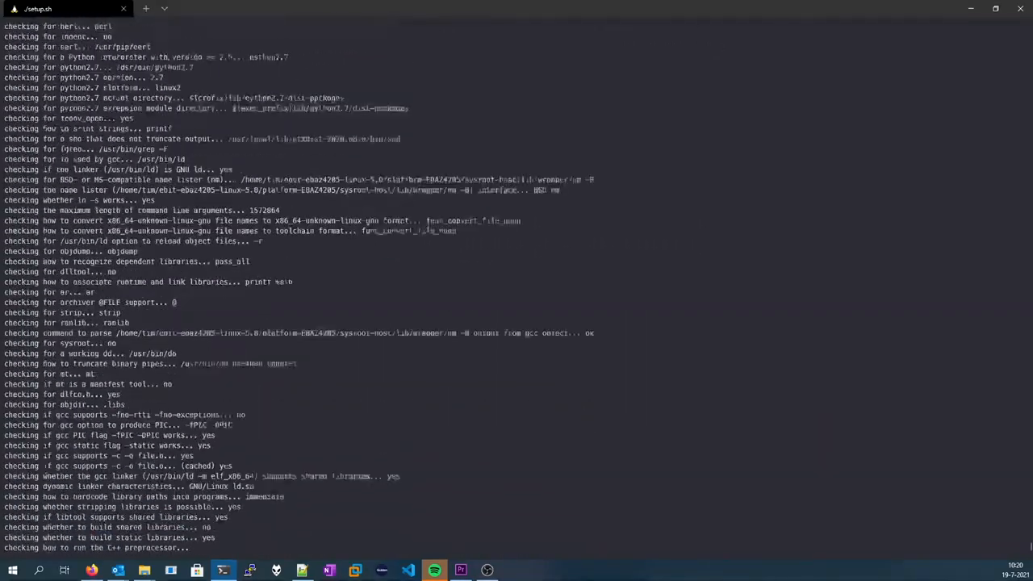
pyautogui.scroll(-3)
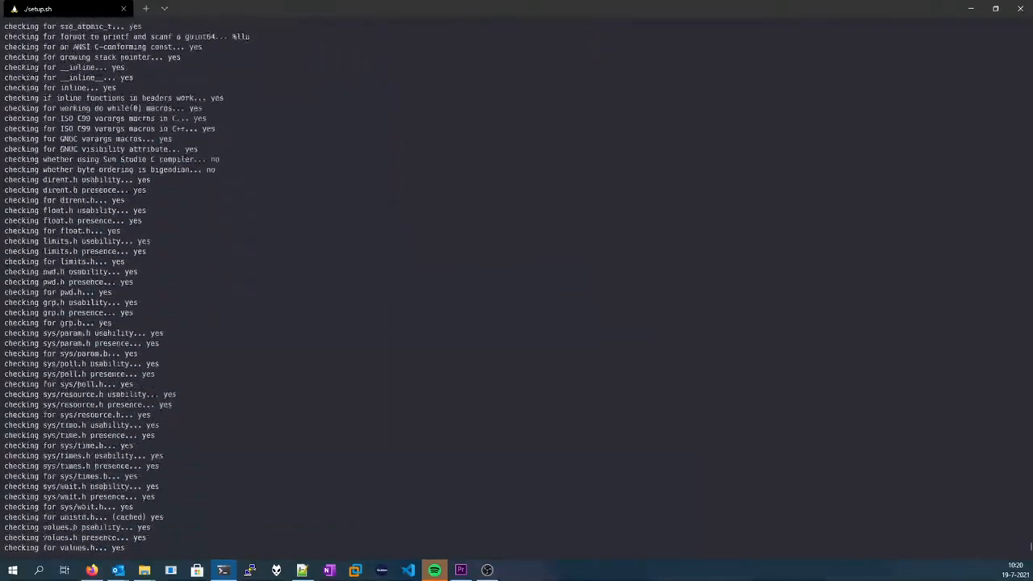
pyautogui.scroll(-3)
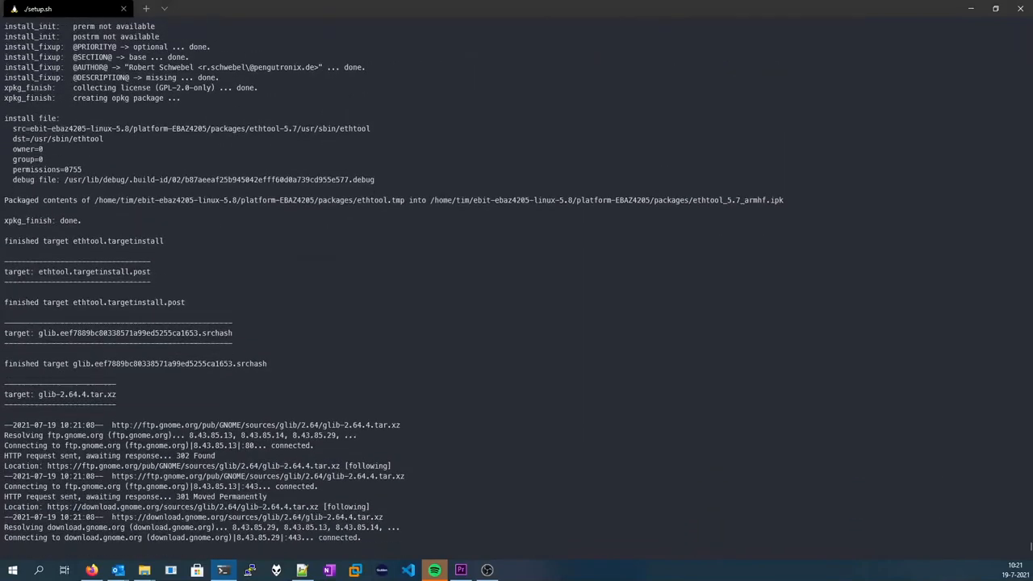
pyautogui.scroll(-3)
pyautogui.write('l')
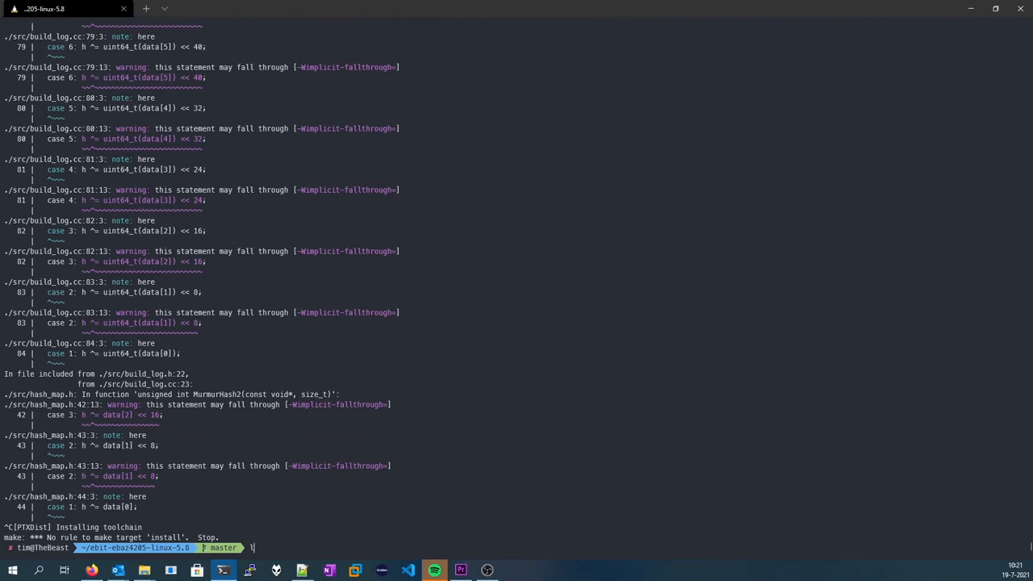
pyautogui.write('s /opt/OSELAS.Toolchain-')
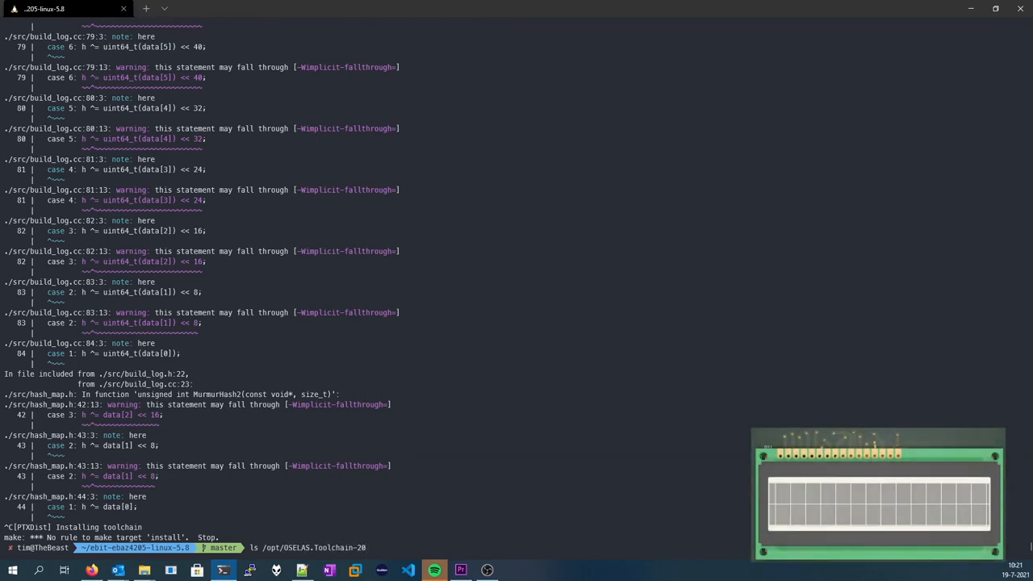
pyautogui.write('2020.08.0/')
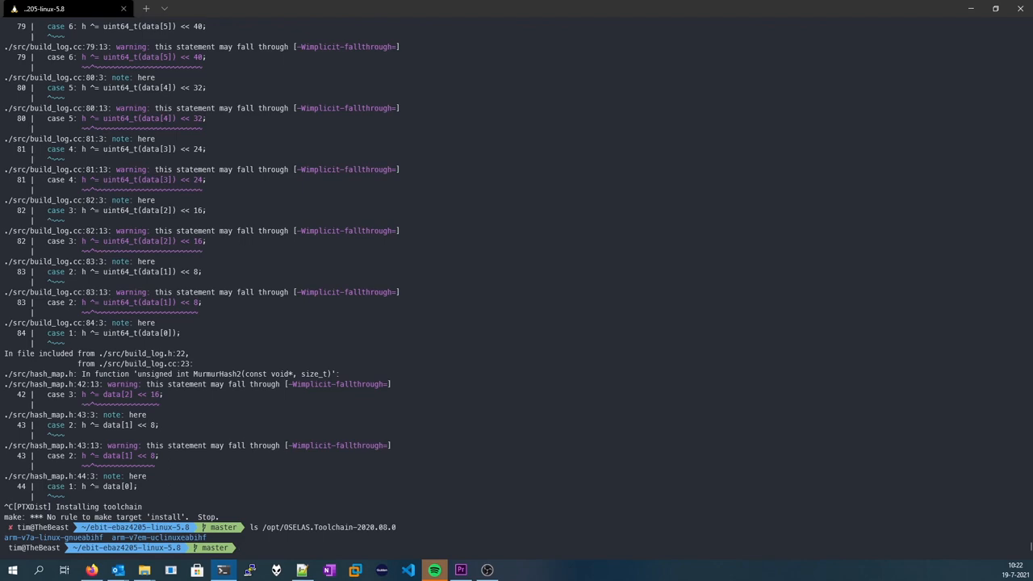
pyautogui.write('./build.sh')
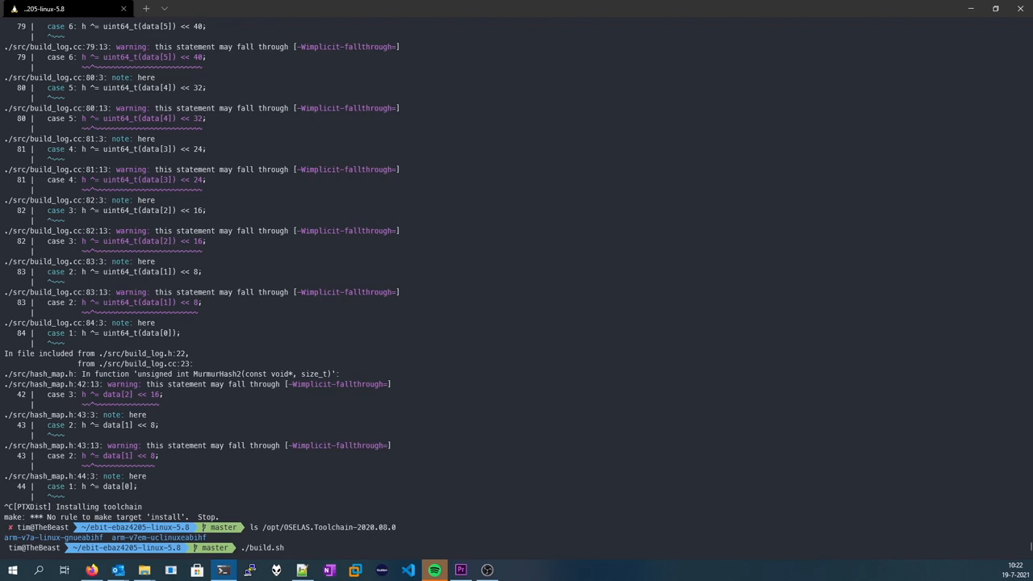